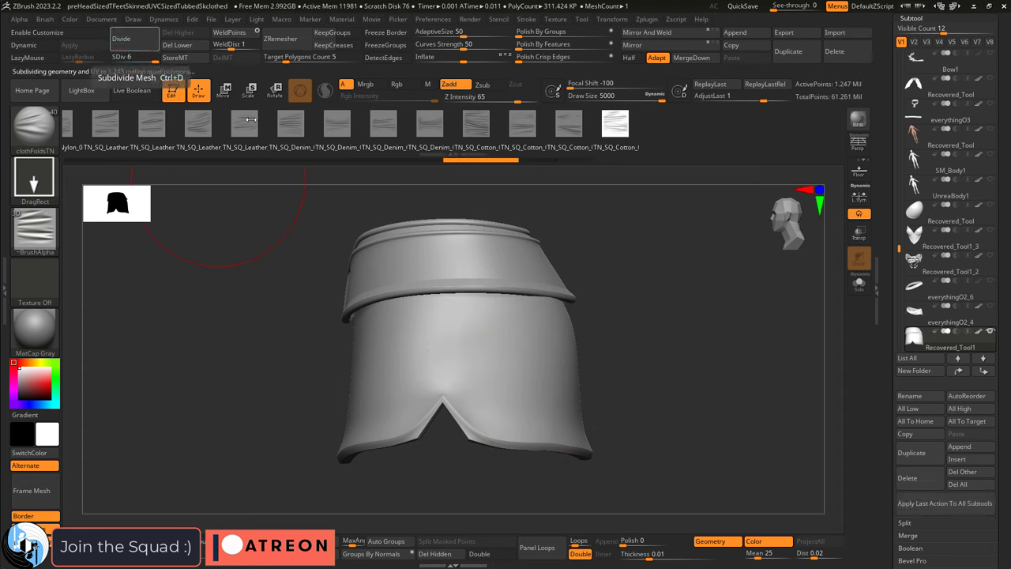
Load the ArcherFinalPreExport project in place of the layered skirt test mesh
click(120, 38)
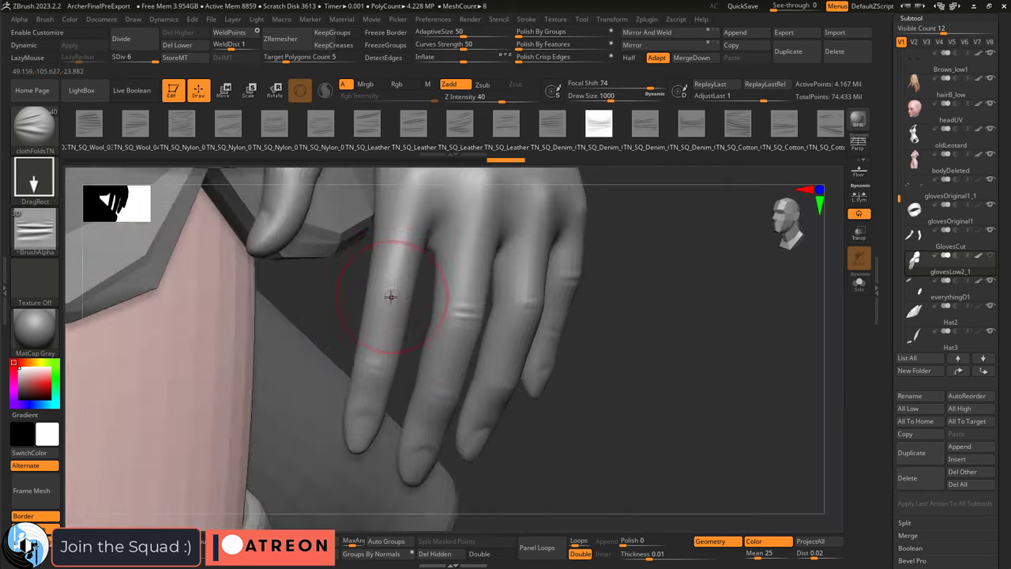
drag(389, 297, 581, 401)
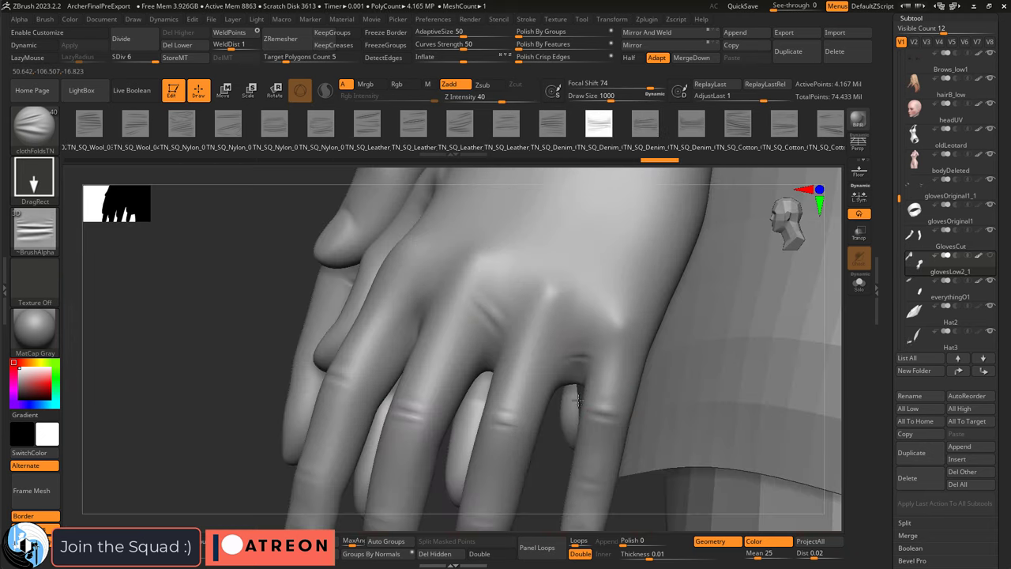
drag(577, 395, 455, 398)
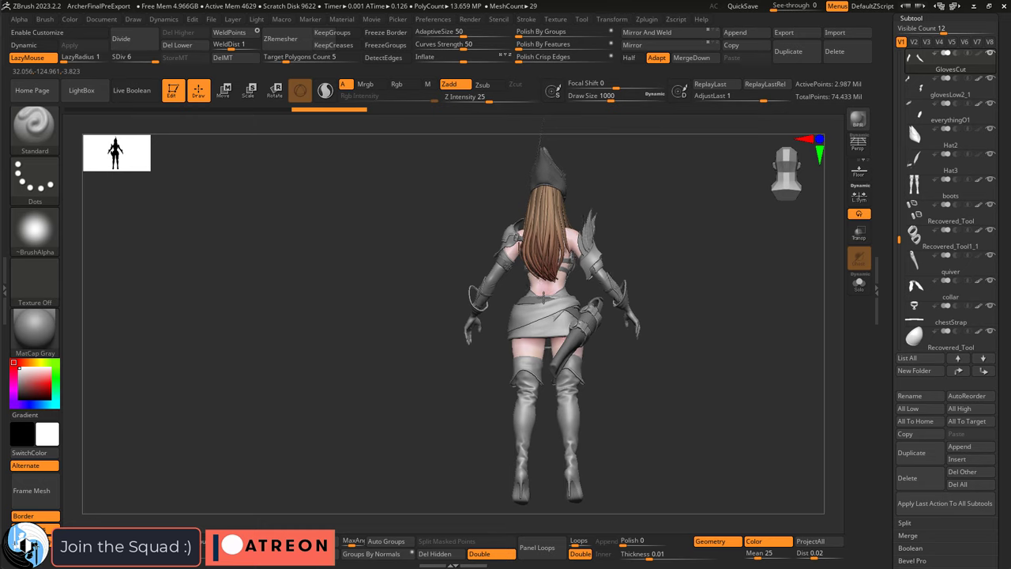
drag(553, 316, 434, 308)
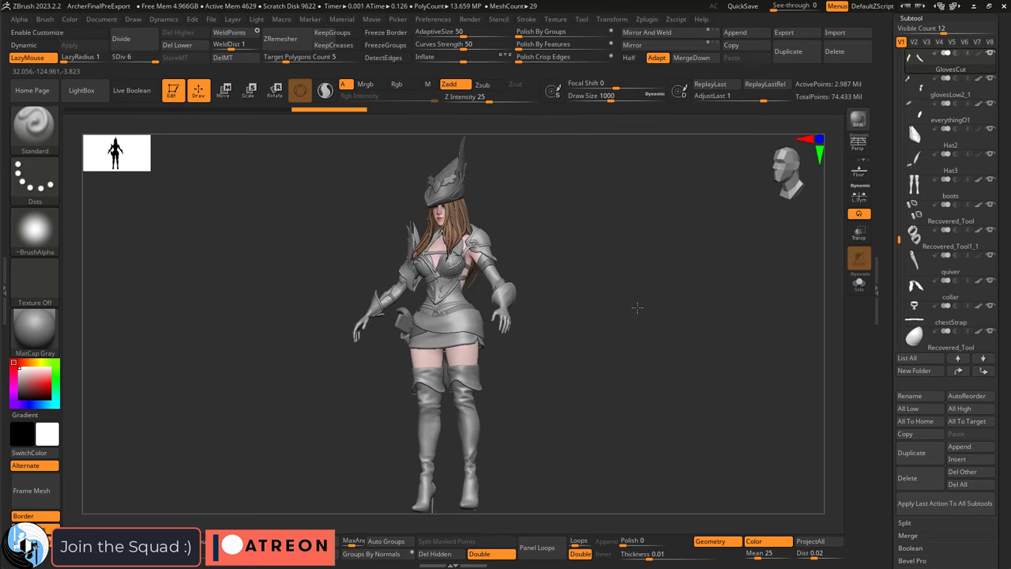